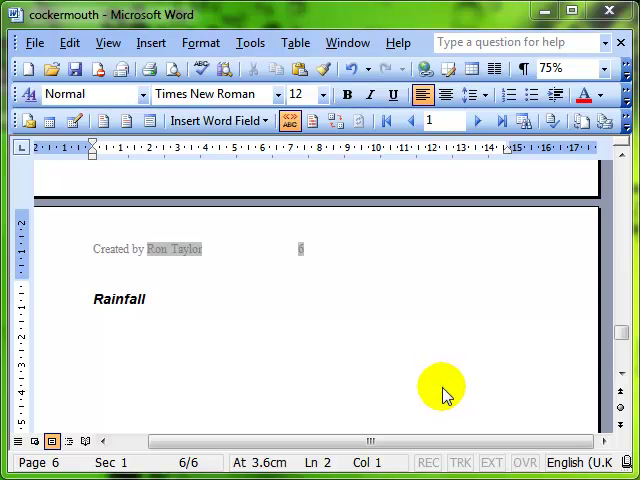
mouse_move(436, 392)
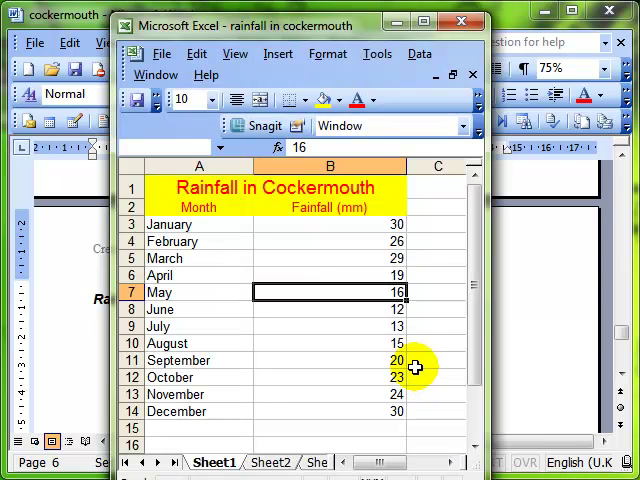
mouse_move(170, 188)
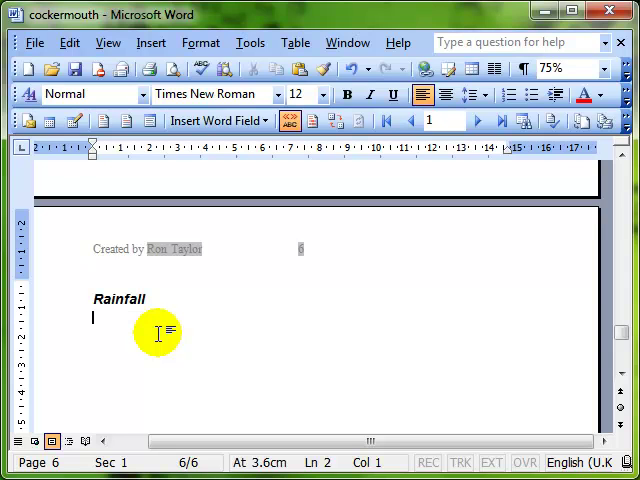
mouse_move(168, 300)
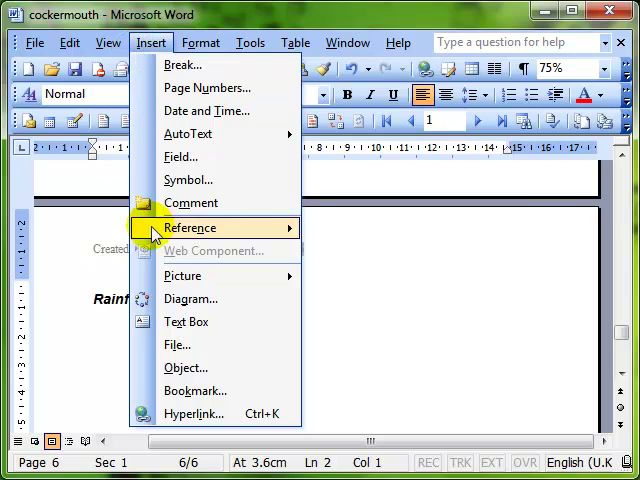
Browse the Create New object types, previewing Calendar Control, Microsoft Graph Chart and System Monitor Control
click(184, 368)
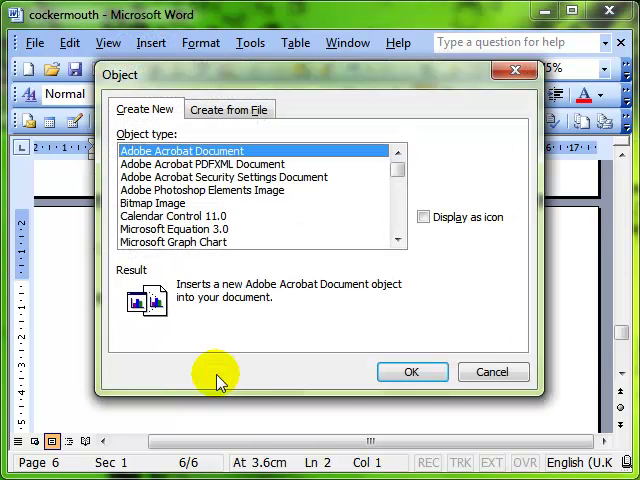
mouse_move(338, 324)
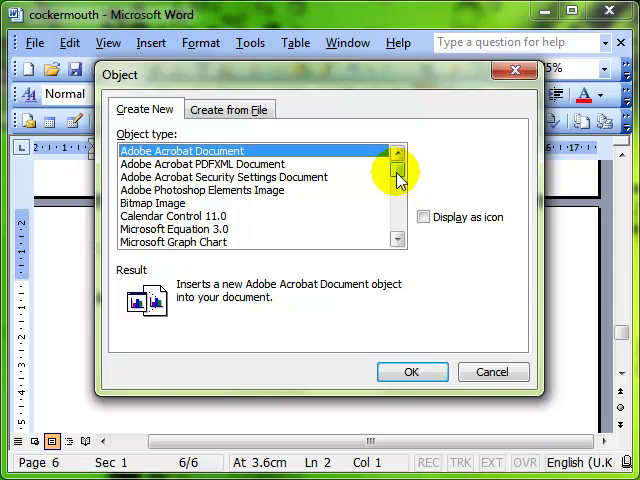
click(396, 170)
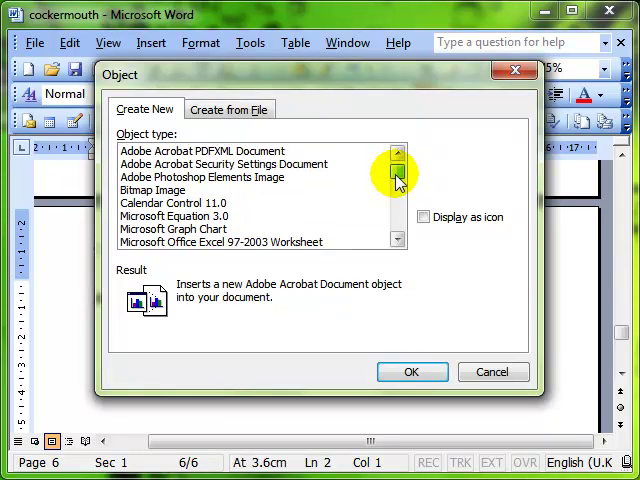
click(164, 204)
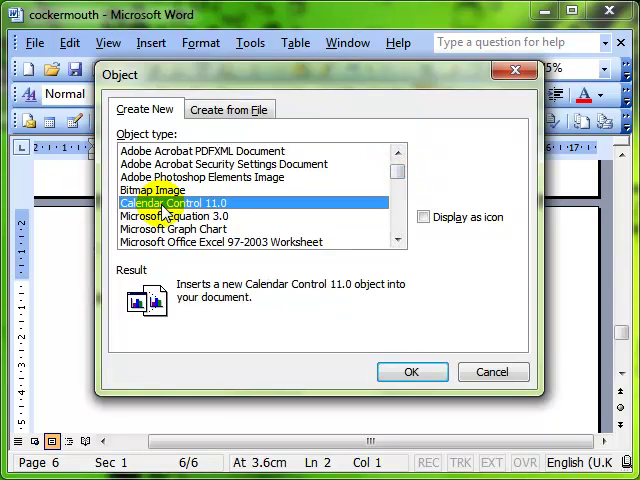
click(184, 228)
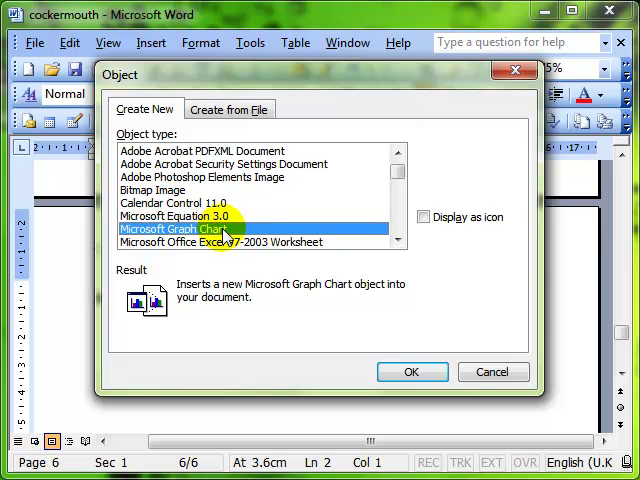
click(398, 240)
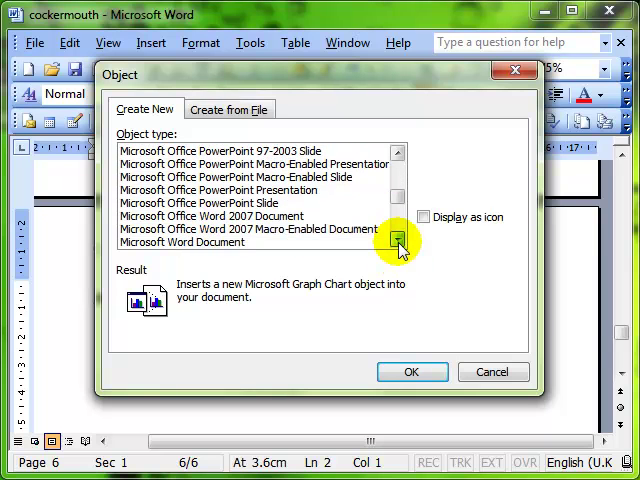
click(396, 240)
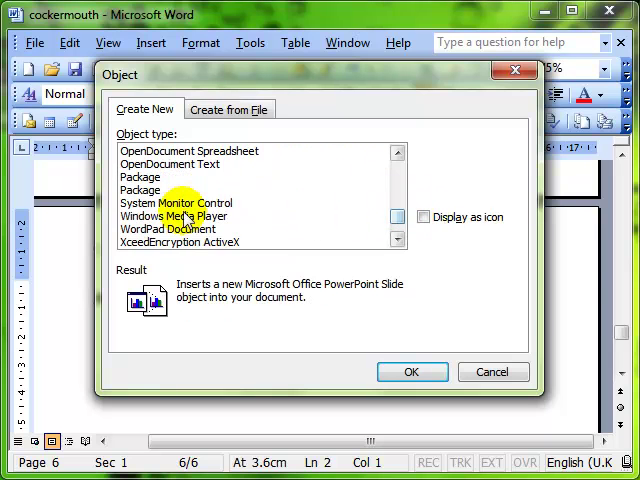
click(176, 204)
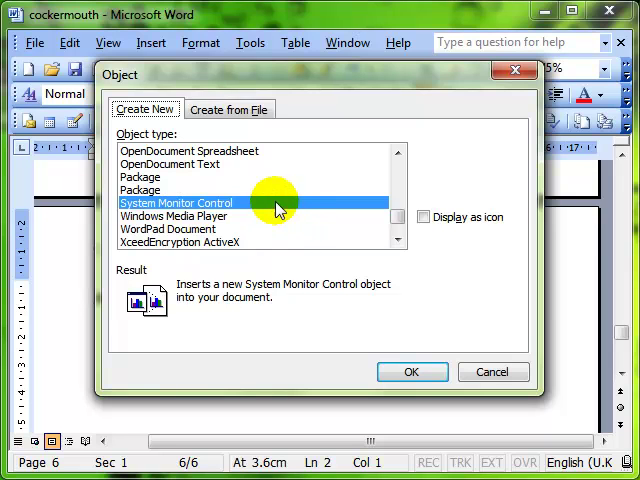
mouse_move(228, 122)
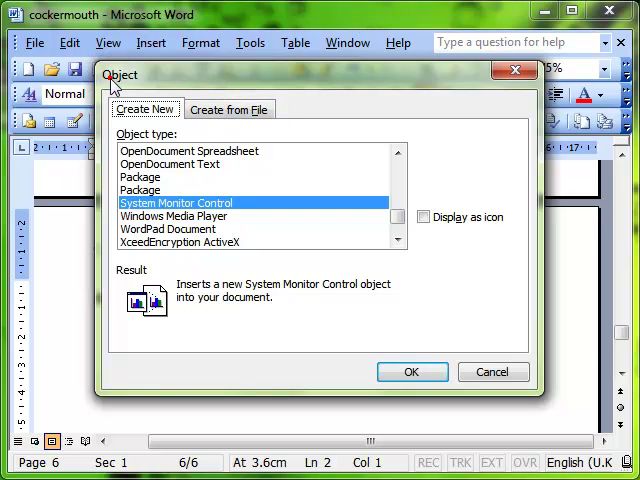
Insert the 'rainfall in cockermouth' workbook from the Desktop as an embedded object under Rainfall
click(228, 108)
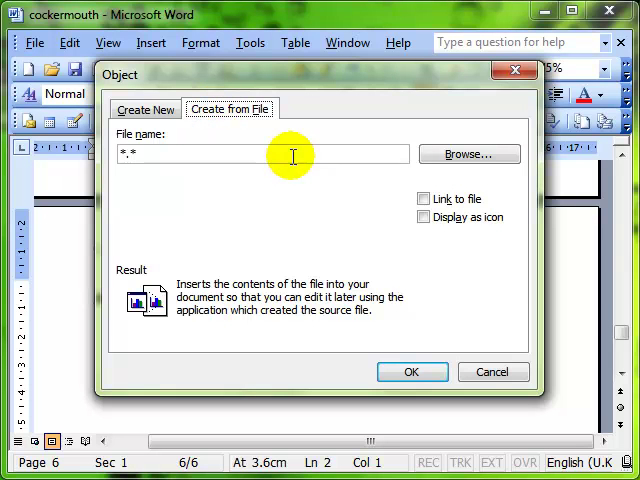
mouse_move(468, 156)
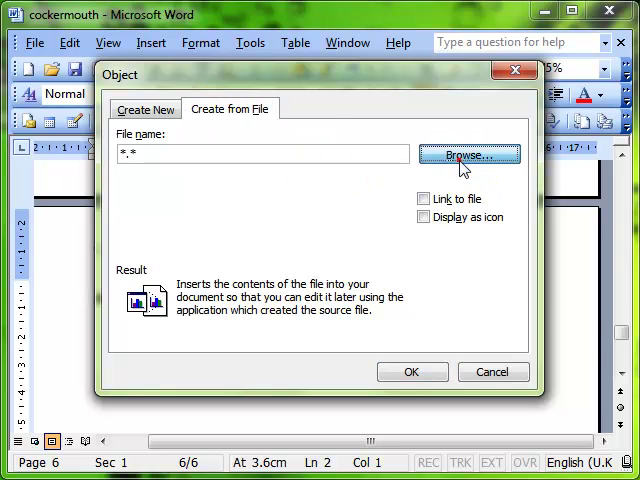
click(468, 156)
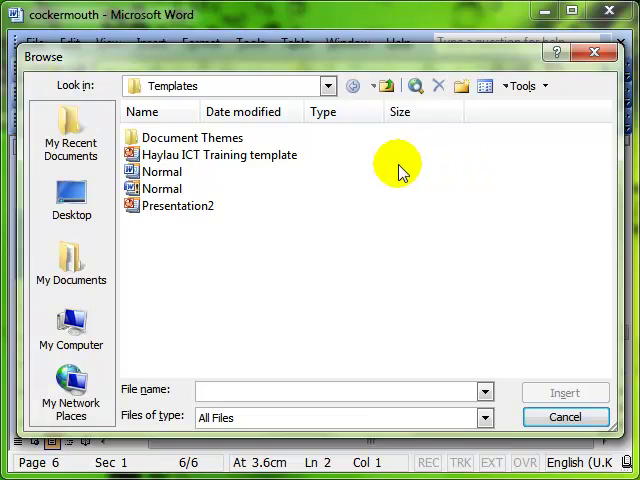
click(72, 196)
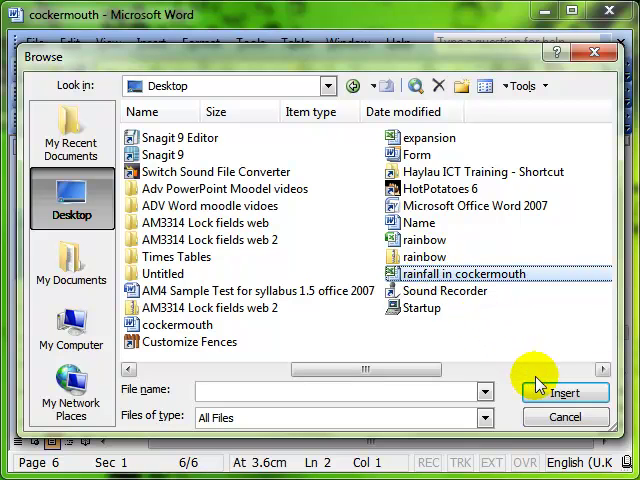
click(564, 390)
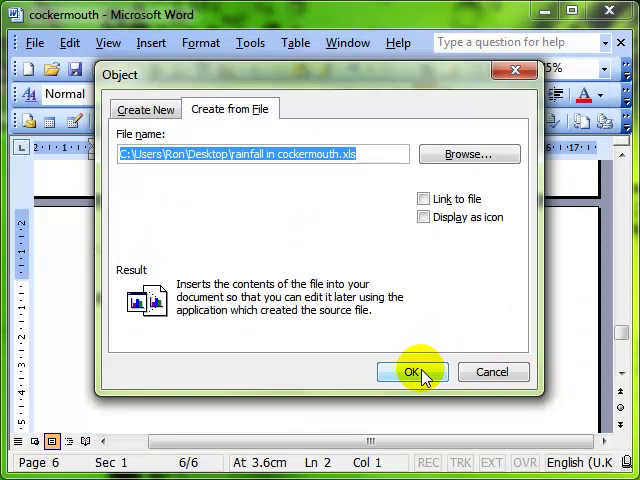
mouse_move(260, 160)
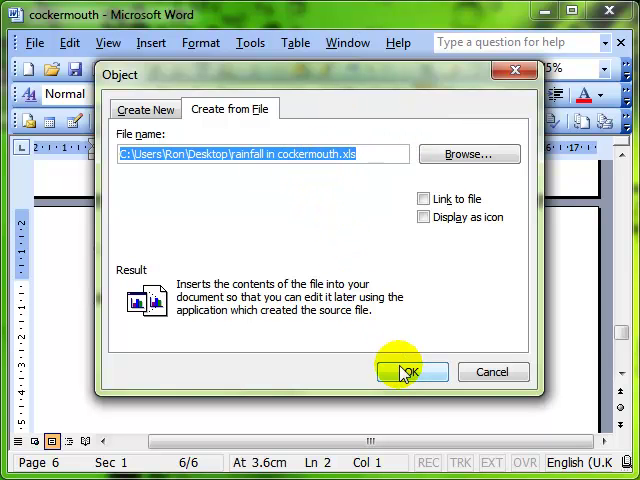
click(410, 372)
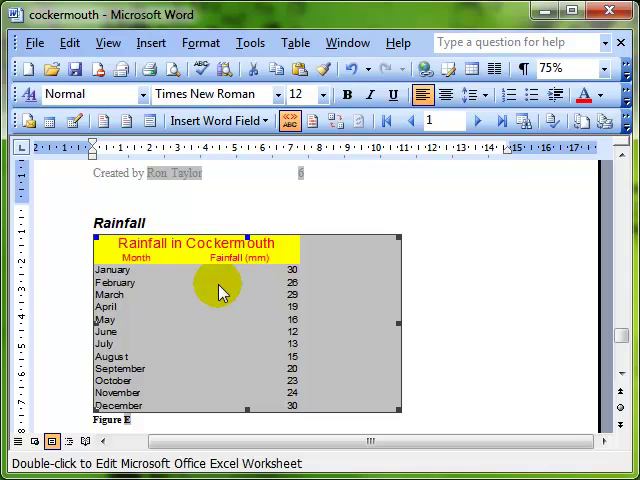
mouse_move(224, 304)
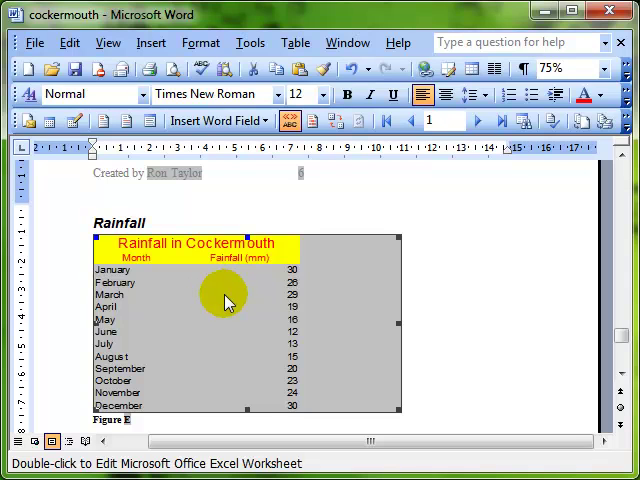
mouse_move(192, 264)
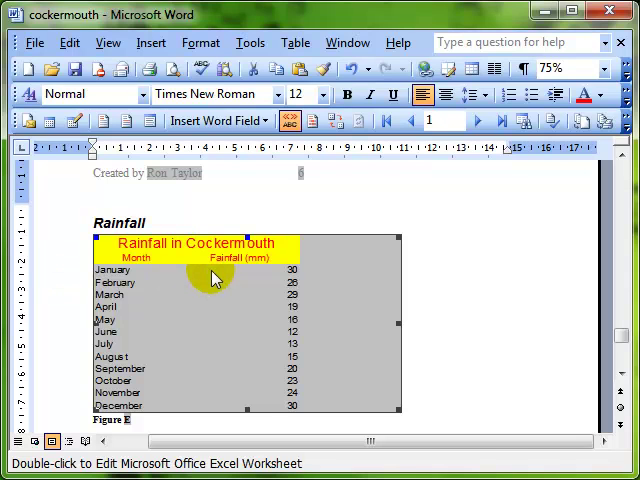
mouse_move(348, 324)
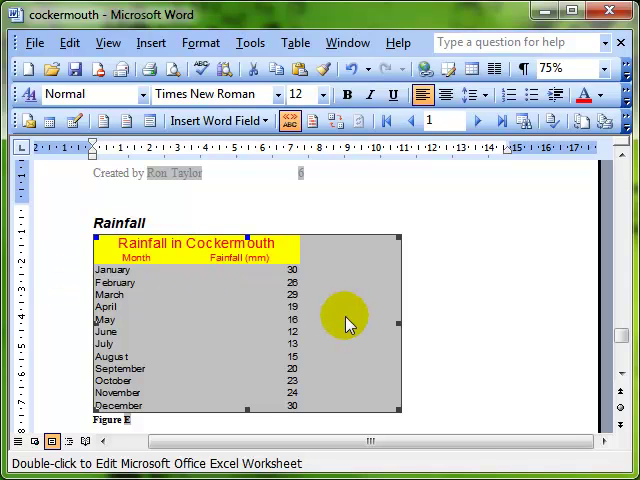
mouse_move(404, 410)
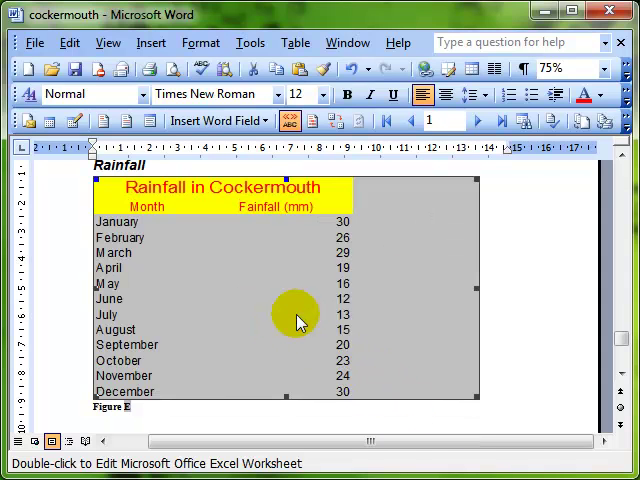
mouse_move(258, 334)
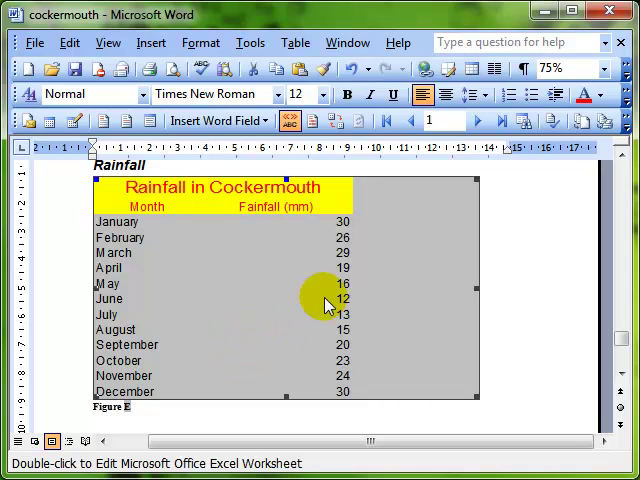
mouse_move(478, 180)
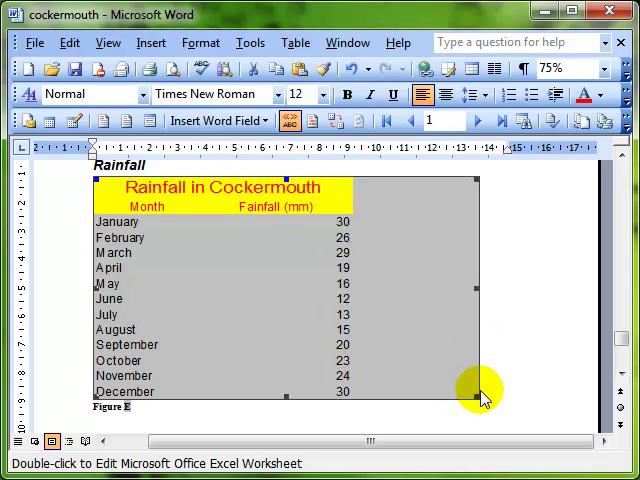
mouse_move(280, 228)
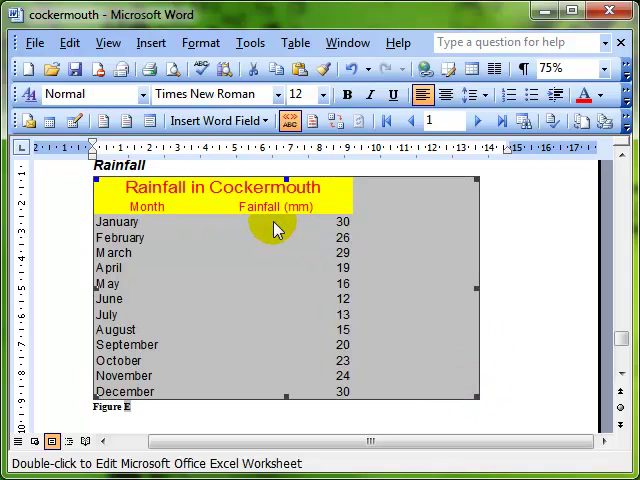
mouse_move(124, 222)
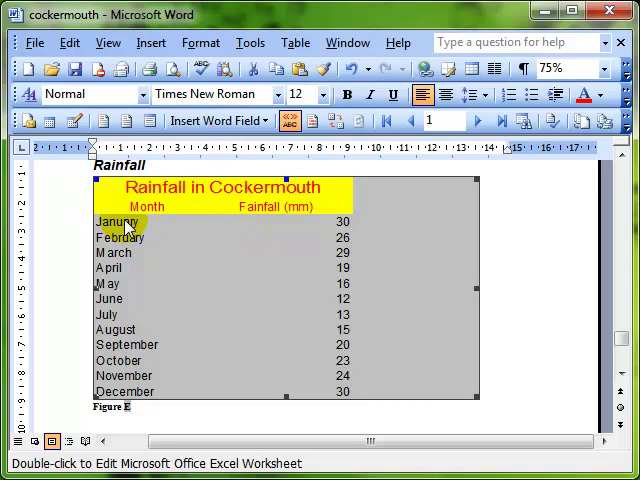
mouse_move(340, 230)
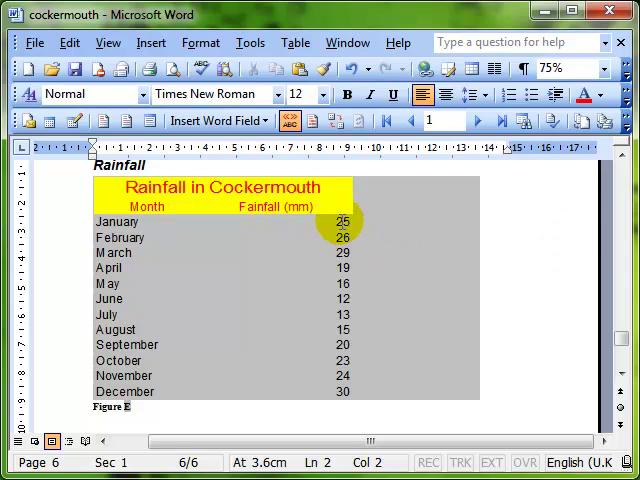
Edit the embedded worksheet in place, changing March rainfall from 29 to 35
click(340, 228)
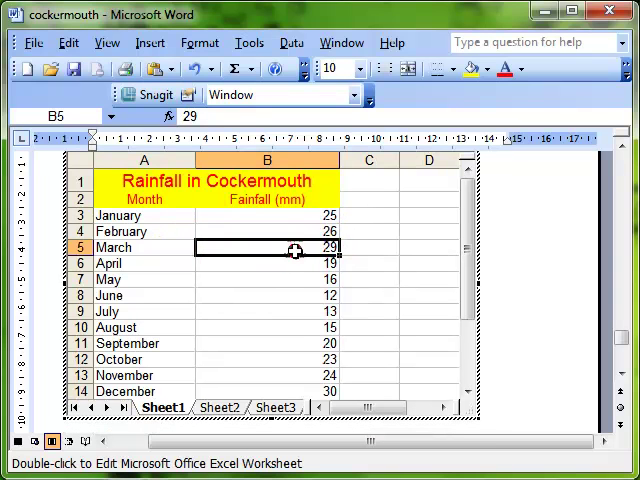
text(35)
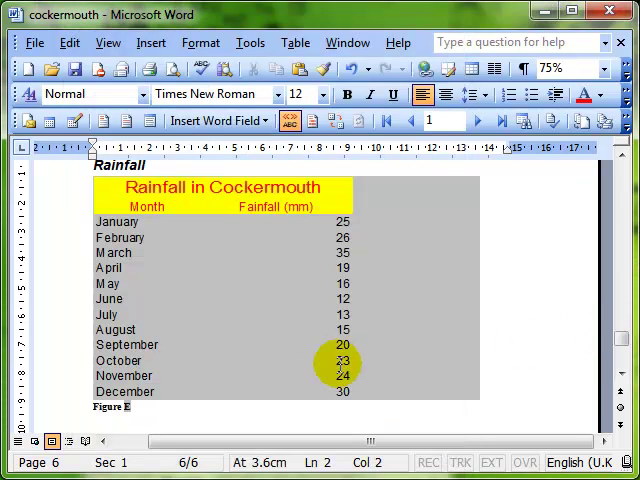
mouse_move(294, 324)
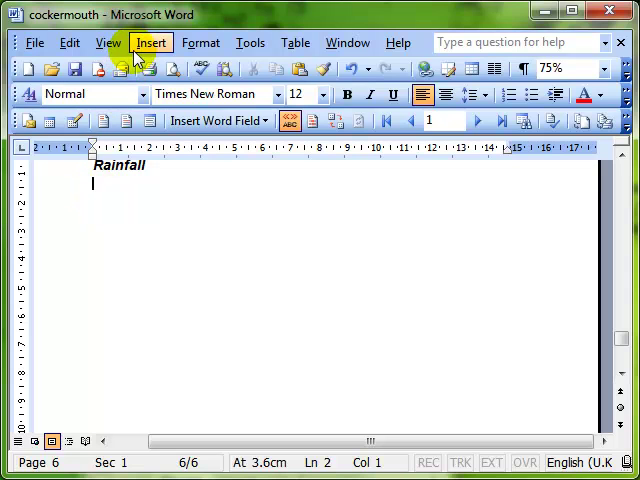
Start inserting an object from an existing file and bring up the file browser
click(152, 44)
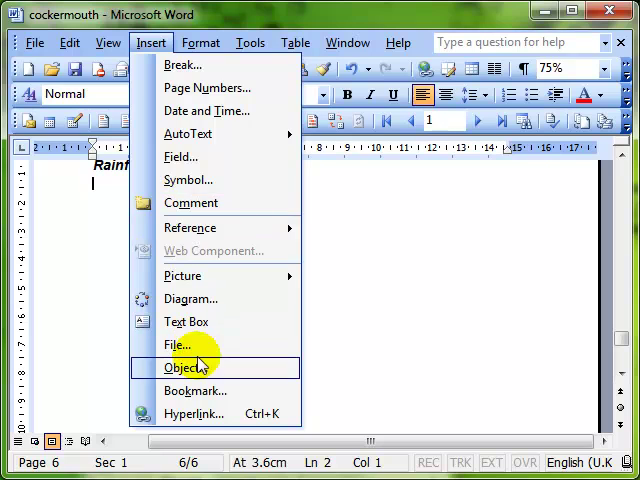
click(184, 368)
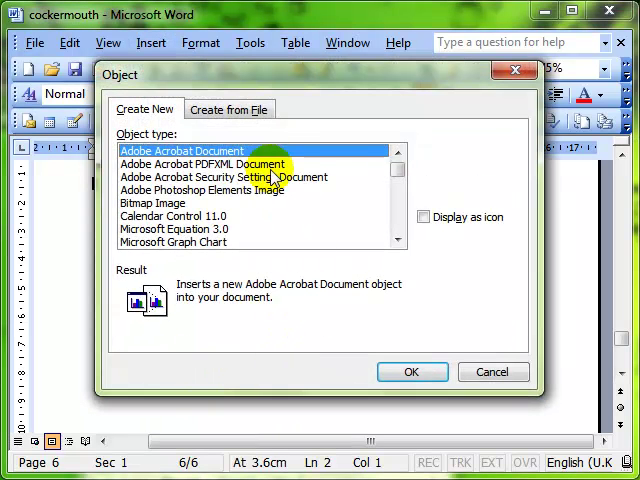
click(228, 108)
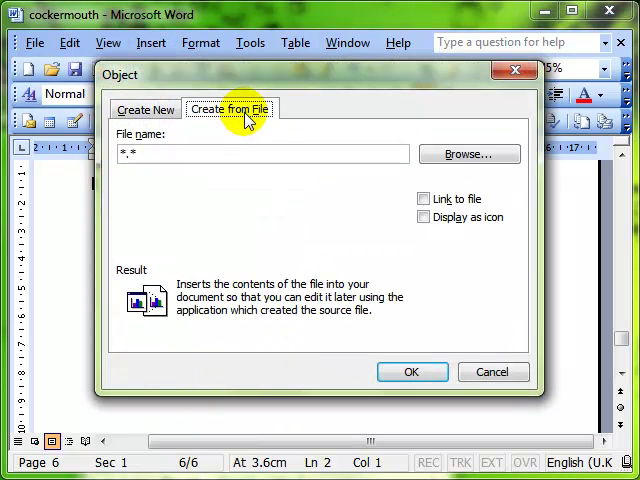
mouse_move(420, 140)
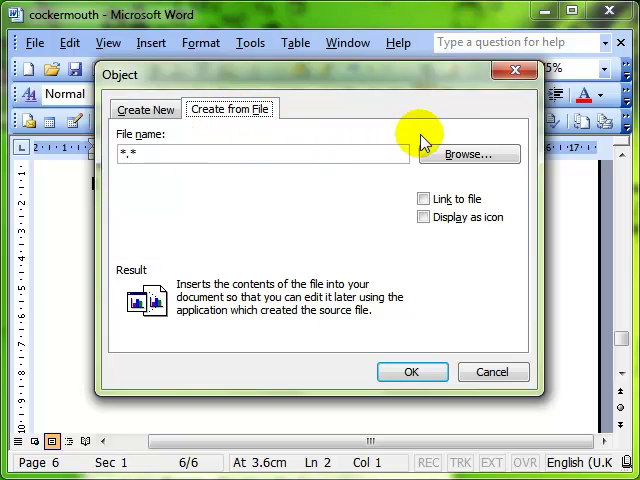
click(468, 152)
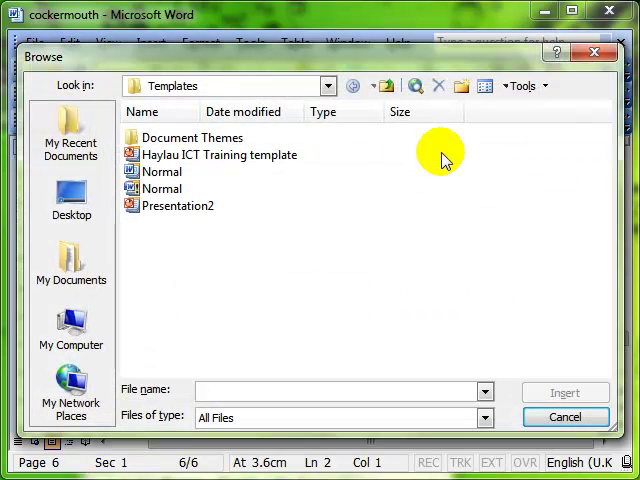
Select the 'rainfall in cockermouth' spreadsheet on the Desktop as the object file
click(72, 196)
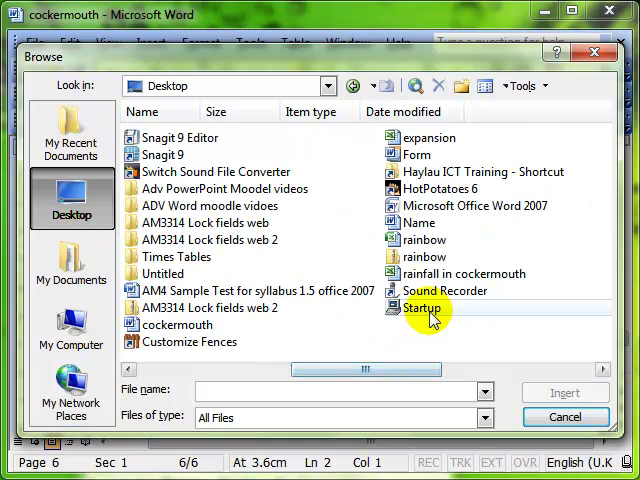
click(466, 272)
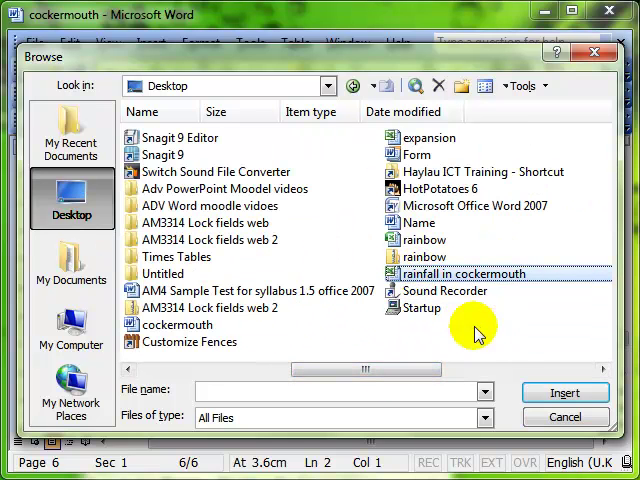
click(564, 392)
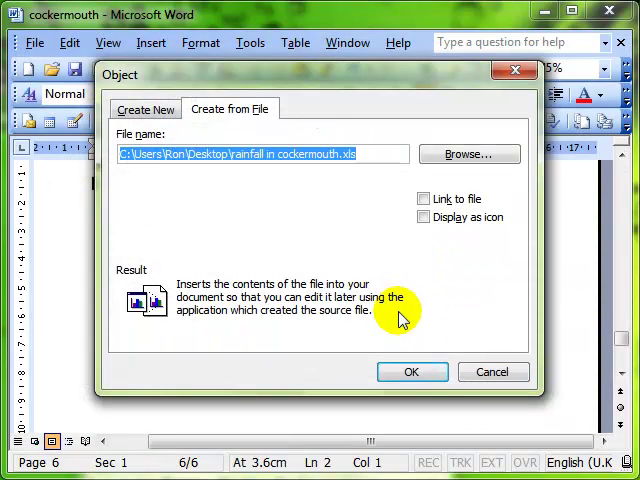
mouse_move(408, 318)
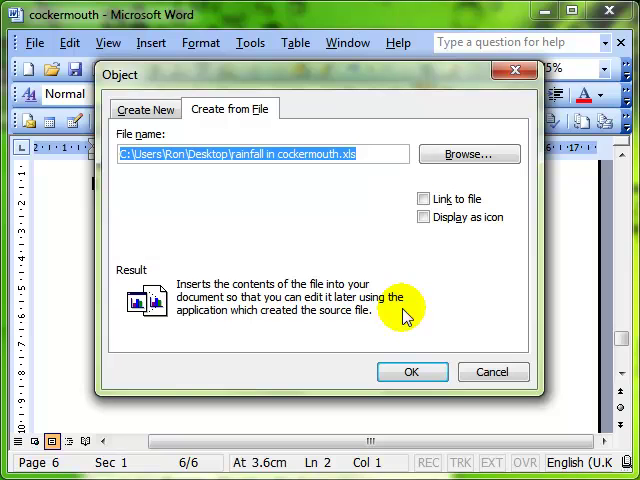
mouse_move(380, 204)
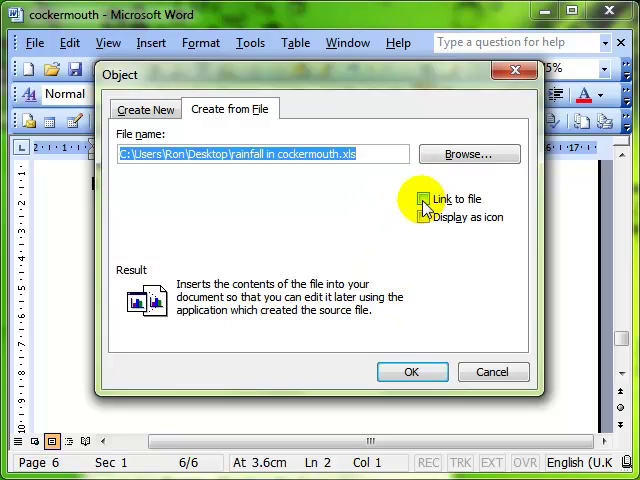
Enable Link to file and insert the rainfall spreadsheet as a linked object
click(424, 200)
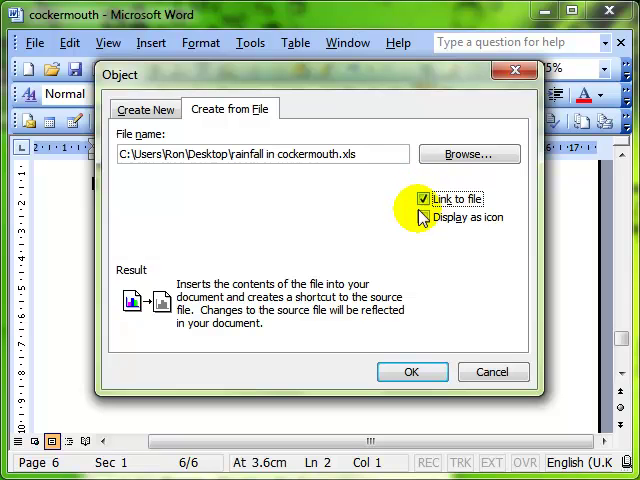
click(412, 372)
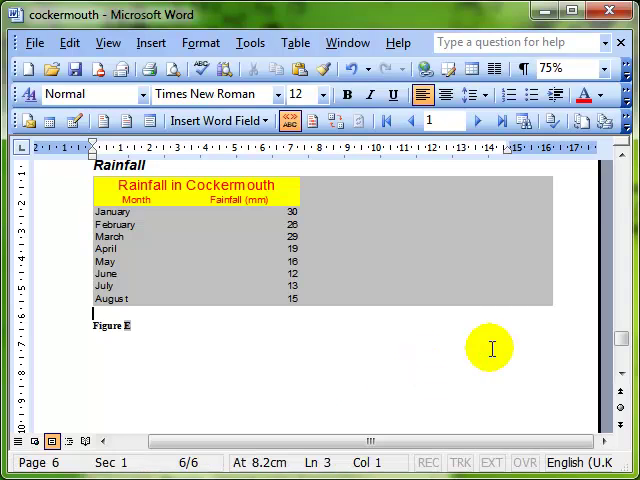
mouse_move(264, 252)
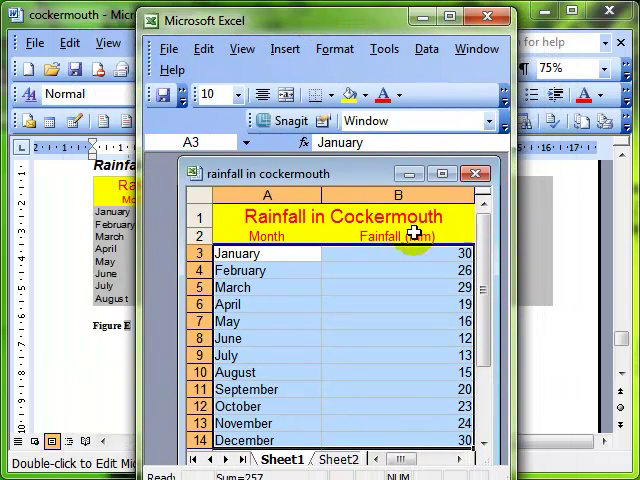
Change January's rainfall in the Excel source sheet from 30 to 25
click(396, 252)
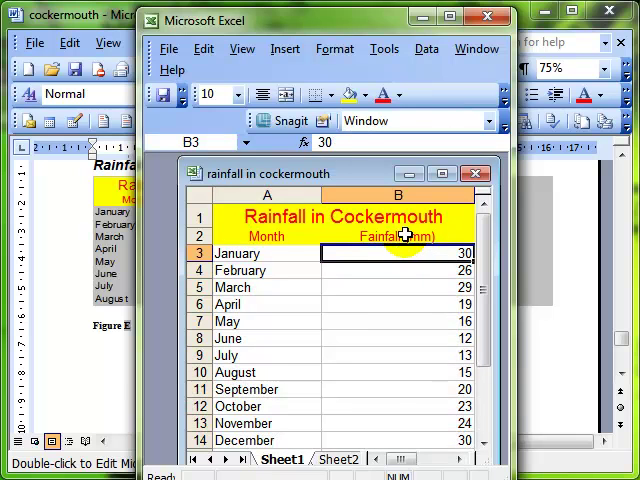
text(25)
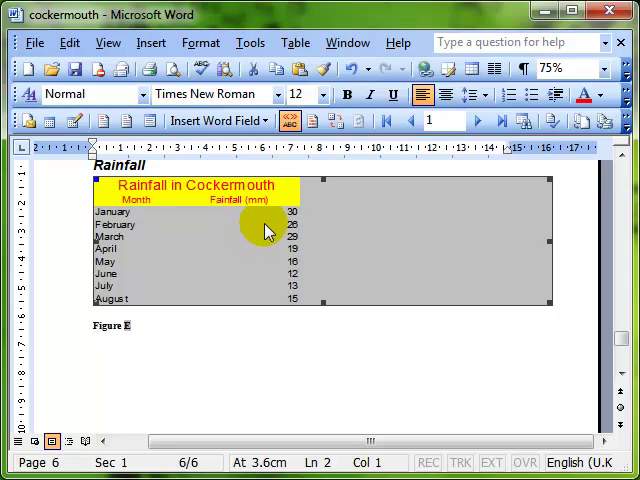
mouse_move(276, 234)
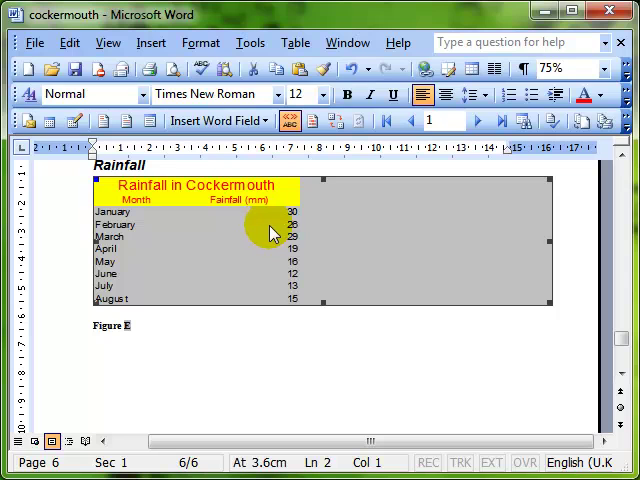
mouse_move(244, 200)
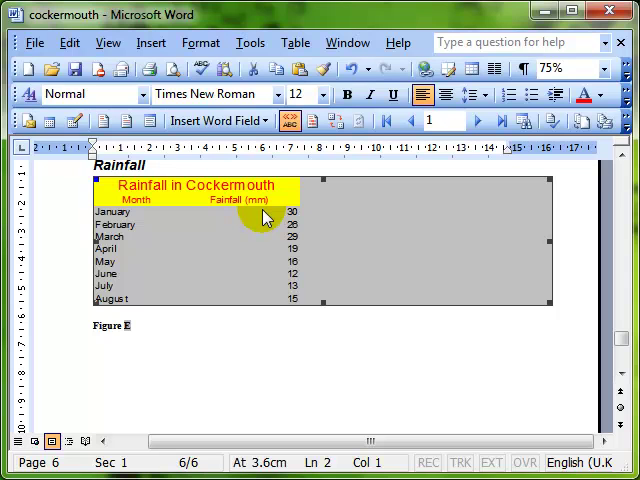
Update the linked table so January reads 25, then save and close cockermouth
right_click(264, 216)
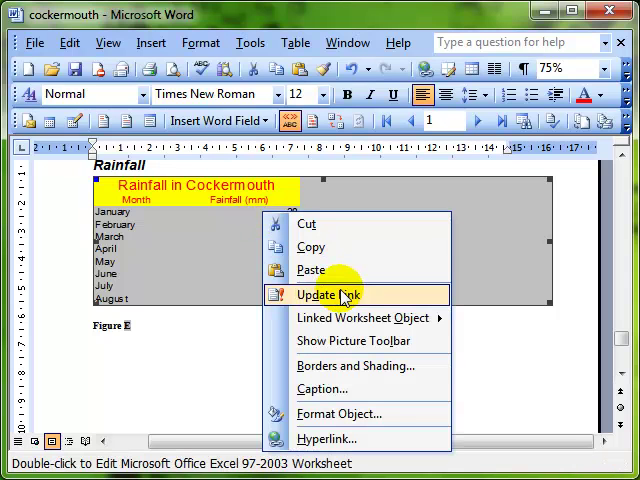
click(332, 296)
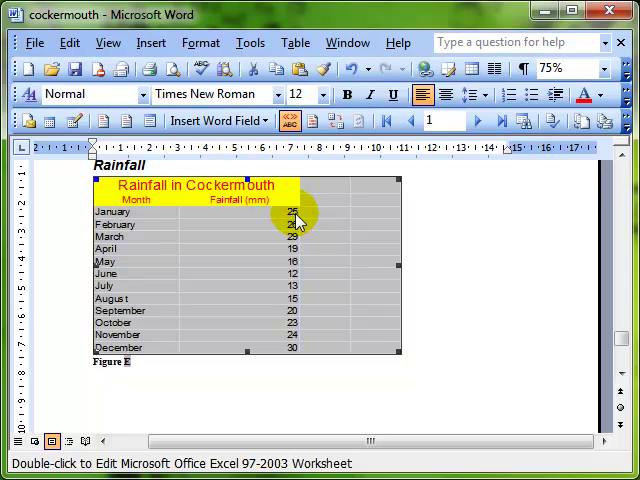
mouse_move(468, 250)
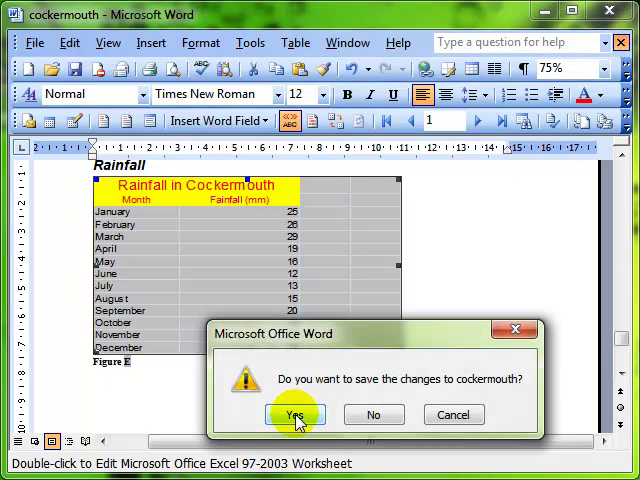
click(292, 414)
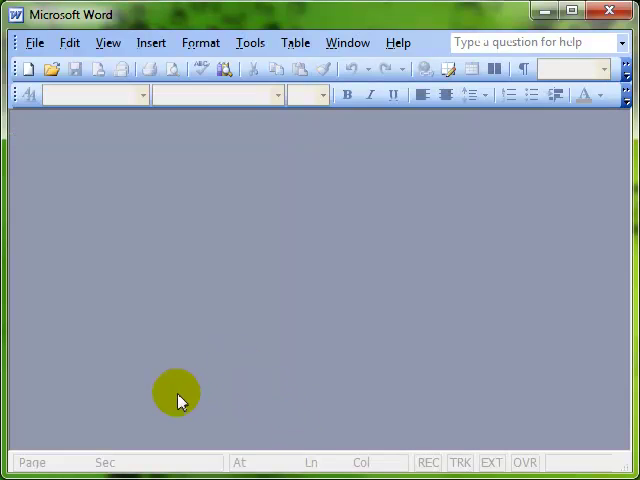
Reopen the recent cockermouth document and accept running its mail-merge SQL query
click(34, 44)
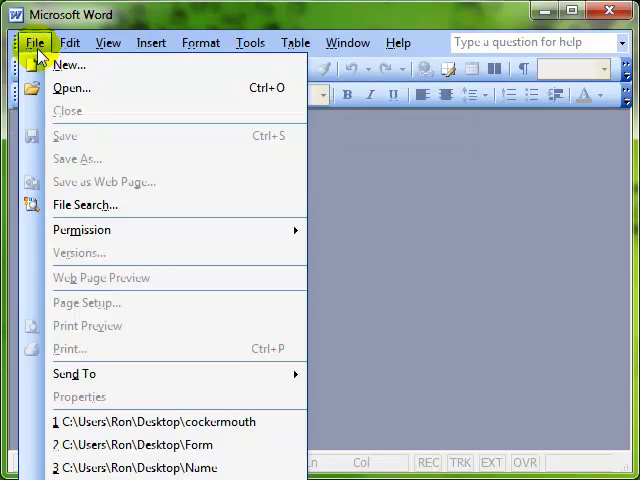
mouse_move(168, 422)
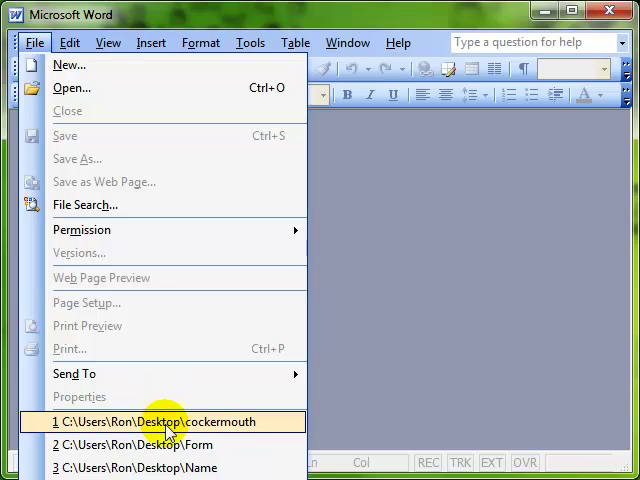
click(170, 422)
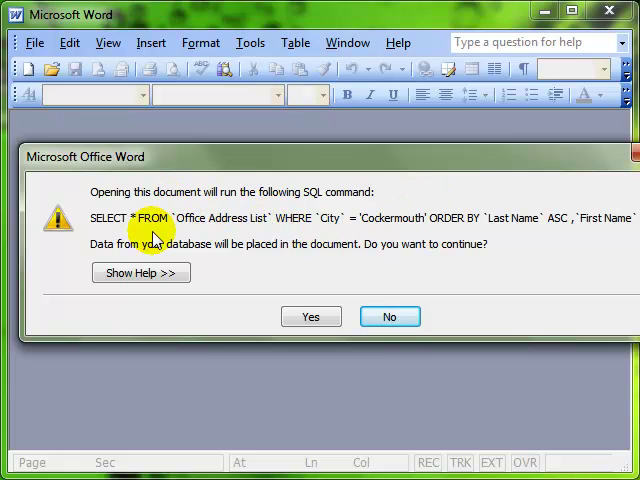
click(312, 316)
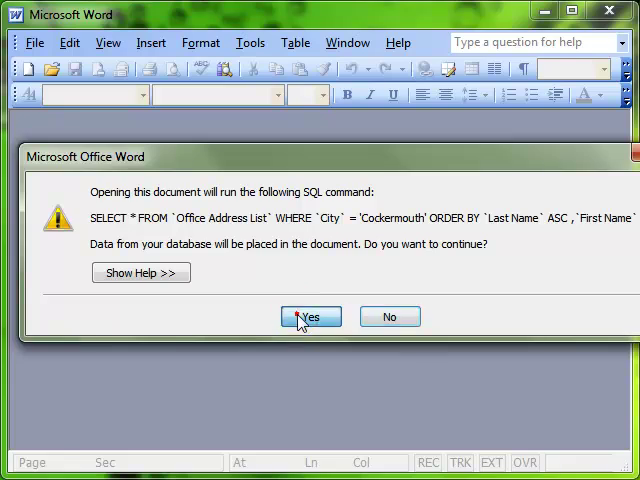
click(312, 316)
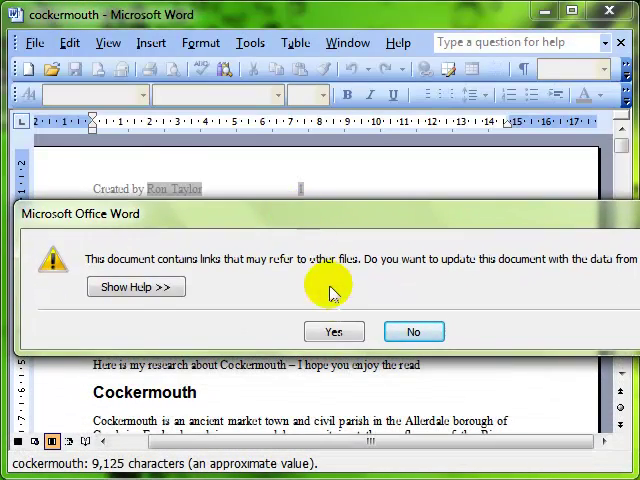
mouse_move(566, 262)
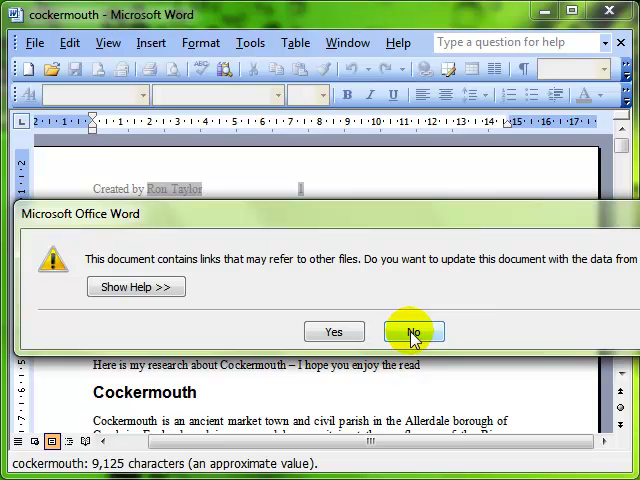
mouse_move(334, 336)
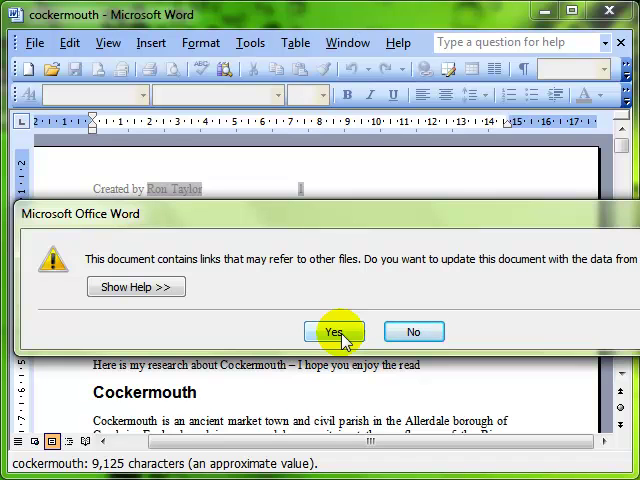
Accept updating the document with data from its linked files
click(332, 332)
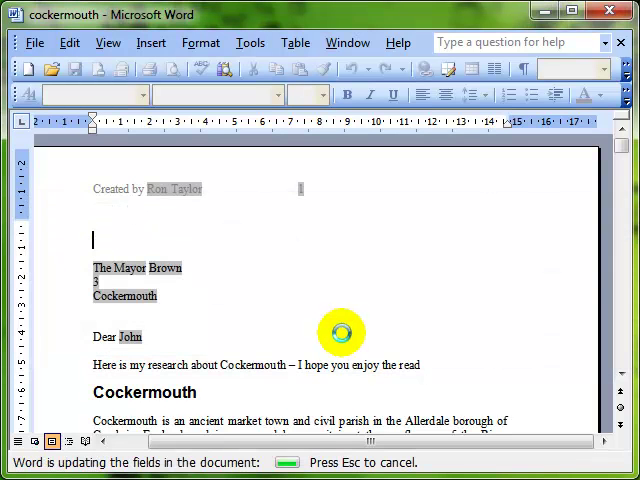